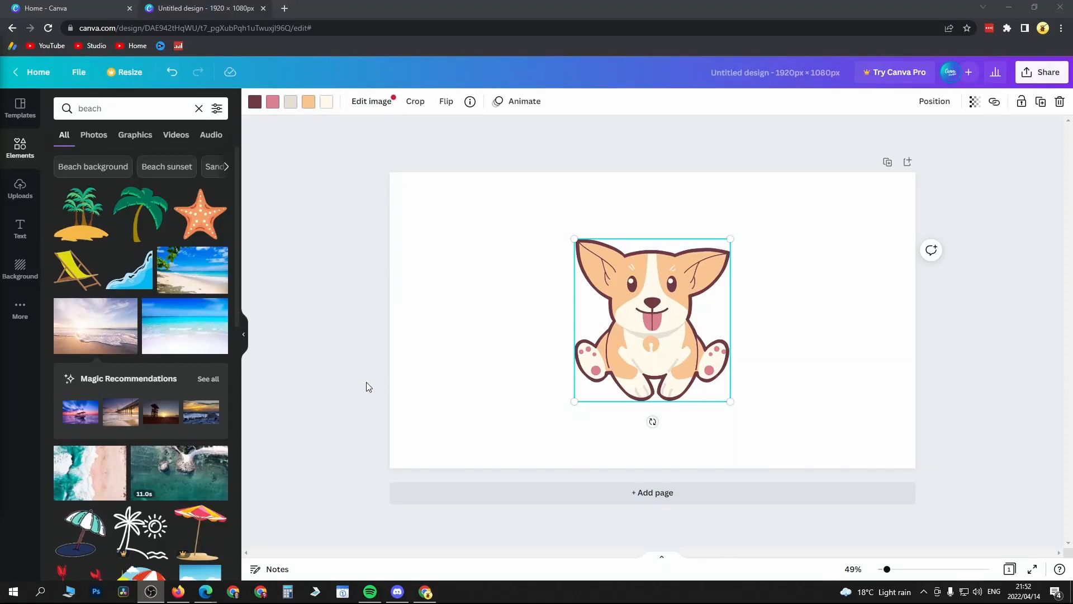
{"action": "mouse_move", "coordinate": [349, 354]}
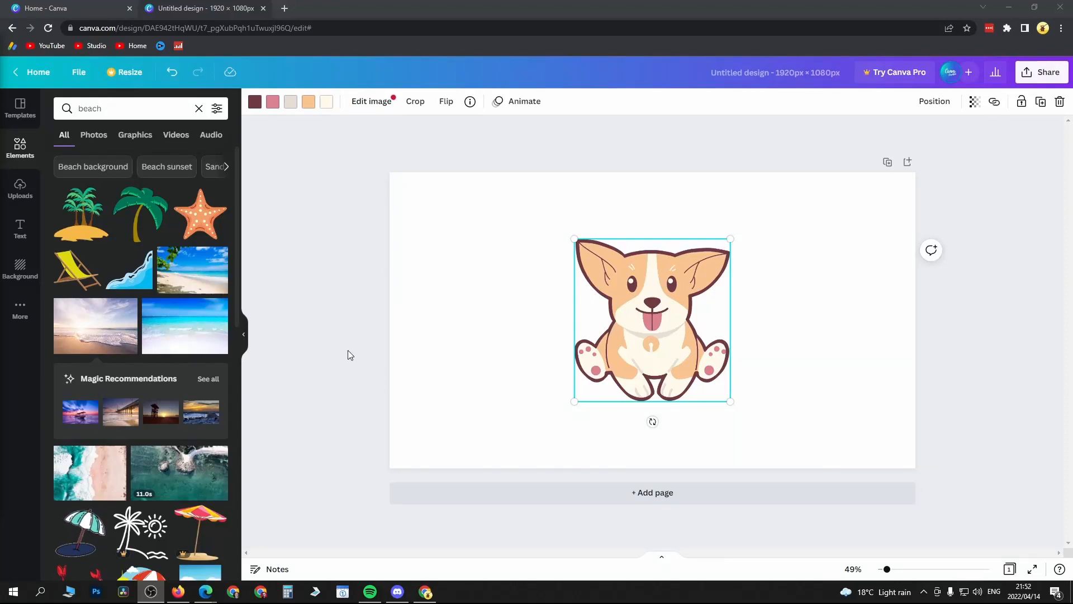
{"action": "mouse_move", "coordinate": [752, 341]}
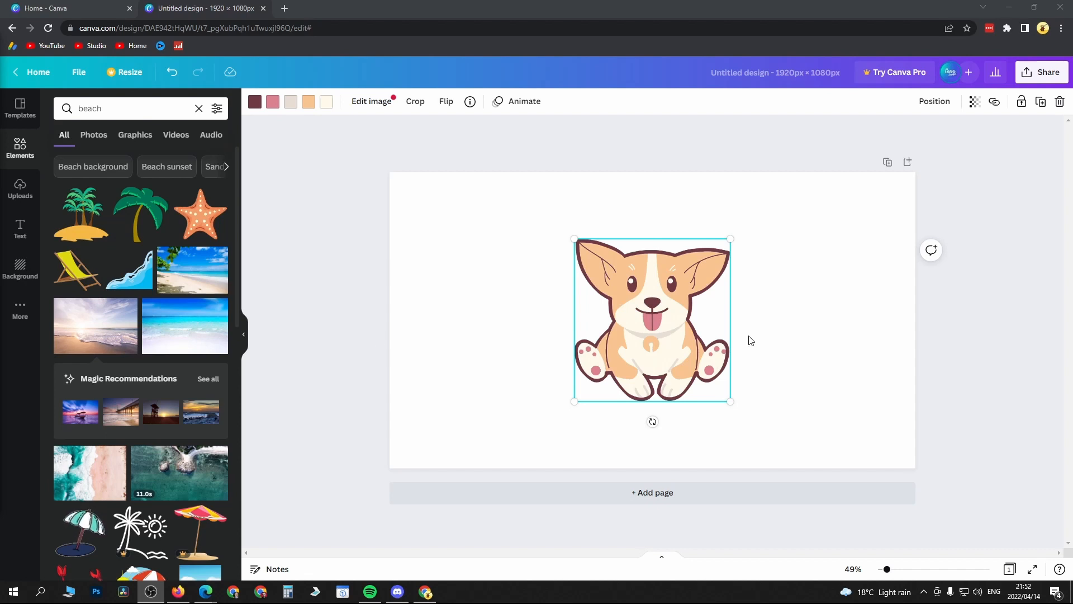
{"action": "mouse_move", "coordinate": [661, 331]}
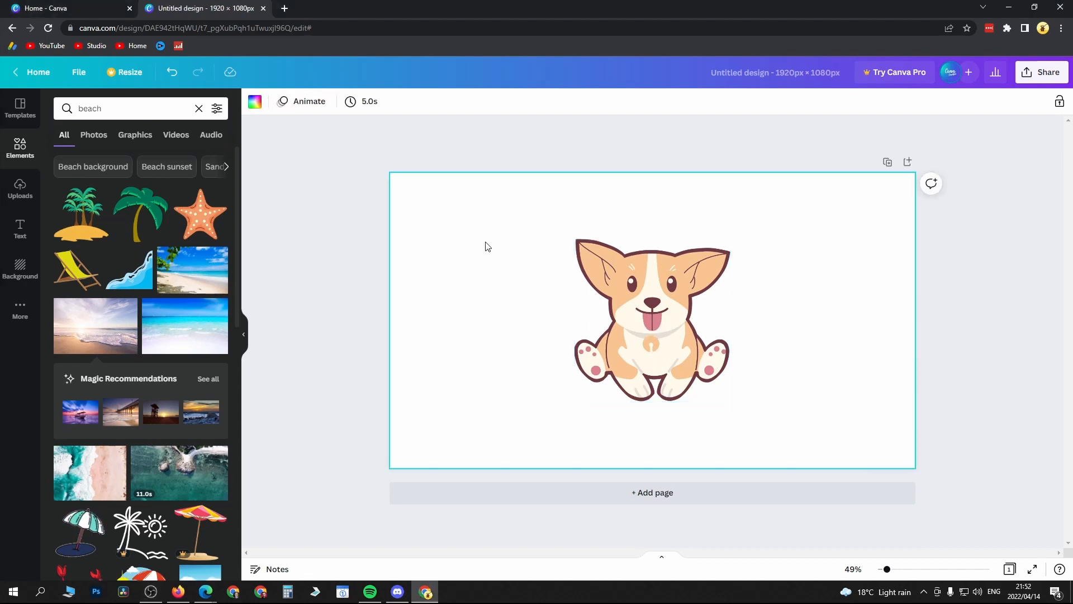
Select the page behind the corgi and bring up its background colour choices
{"action": "left_click", "coordinate": [652, 319]}
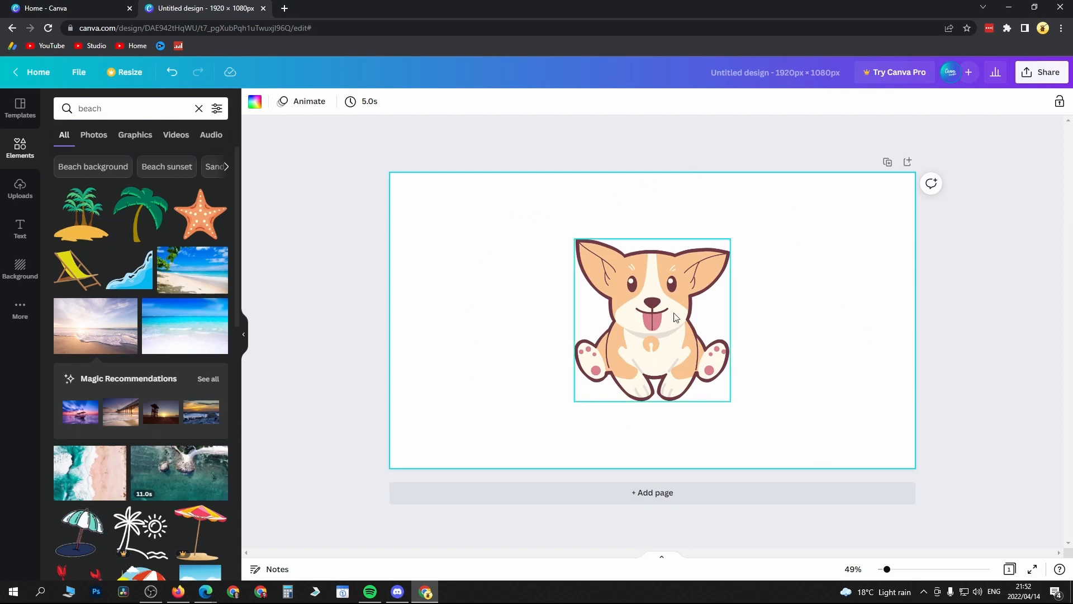
{"action": "left_click", "coordinate": [651, 319]}
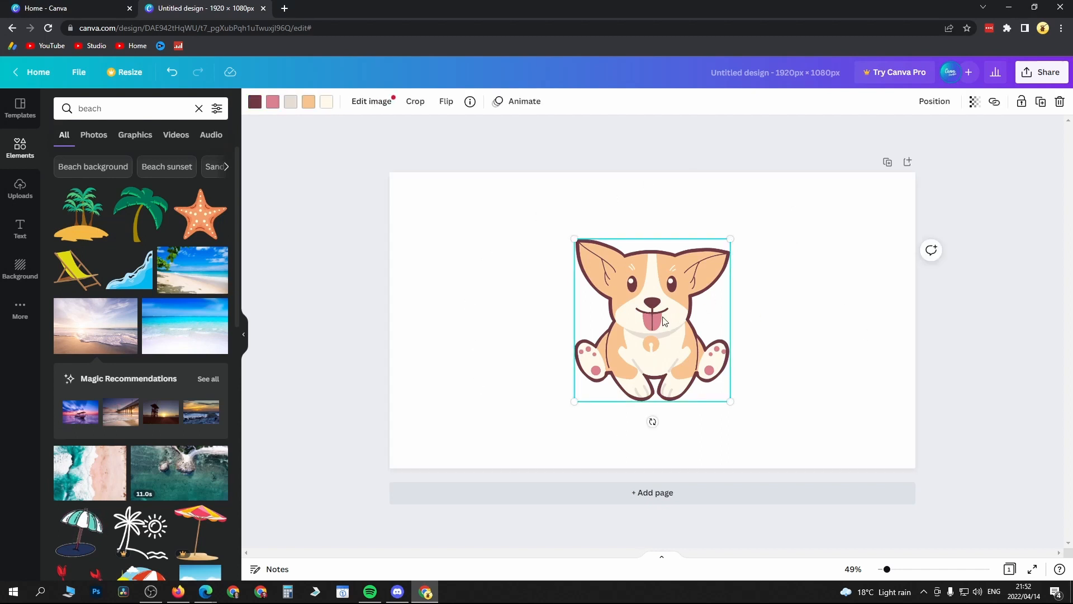
{"action": "mouse_move", "coordinate": [654, 328]}
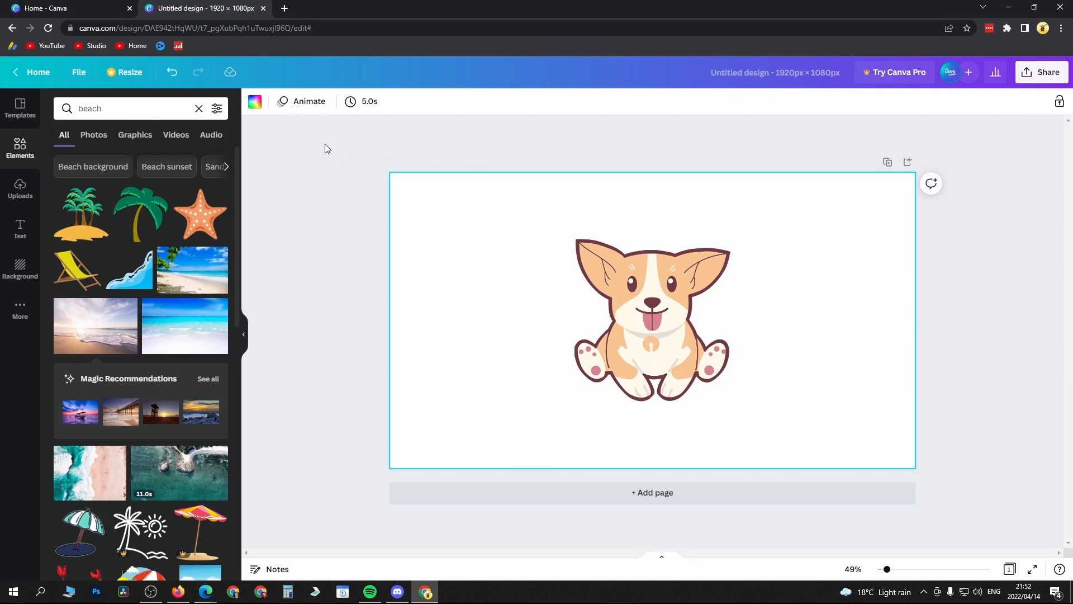
{"action": "mouse_move", "coordinate": [254, 102]}
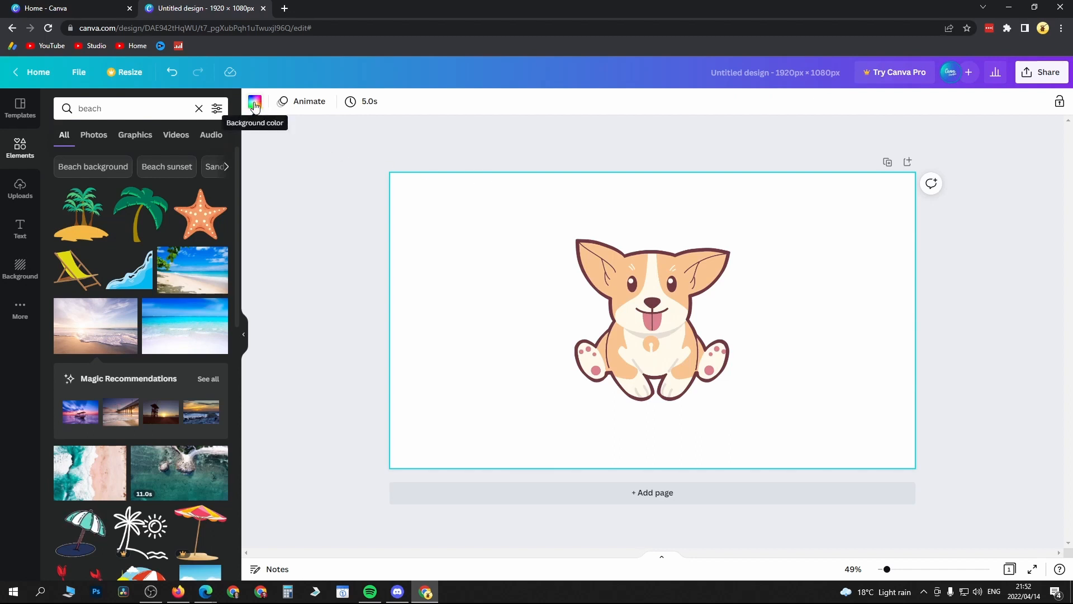
{"action": "left_click", "coordinate": [254, 101]}
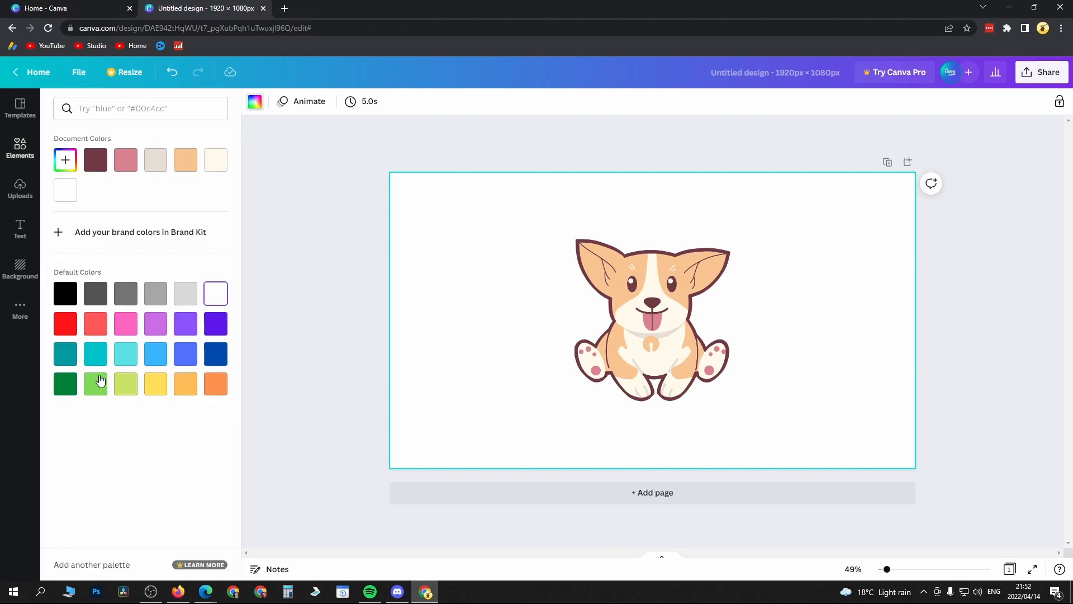
{"action": "mouse_move", "coordinate": [65, 293]}
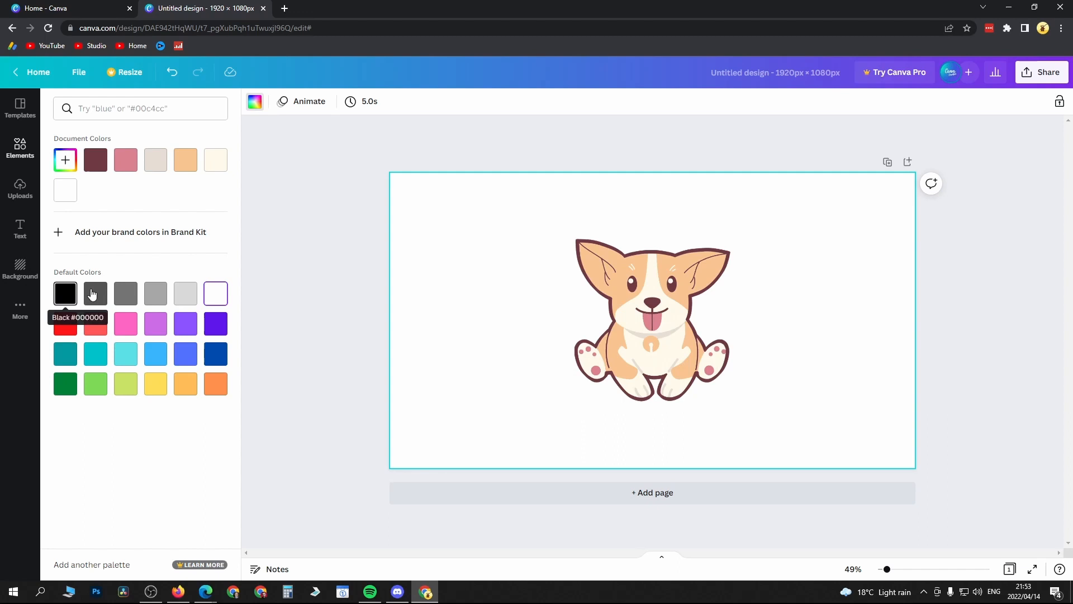
{"action": "mouse_move", "coordinate": [185, 353]}
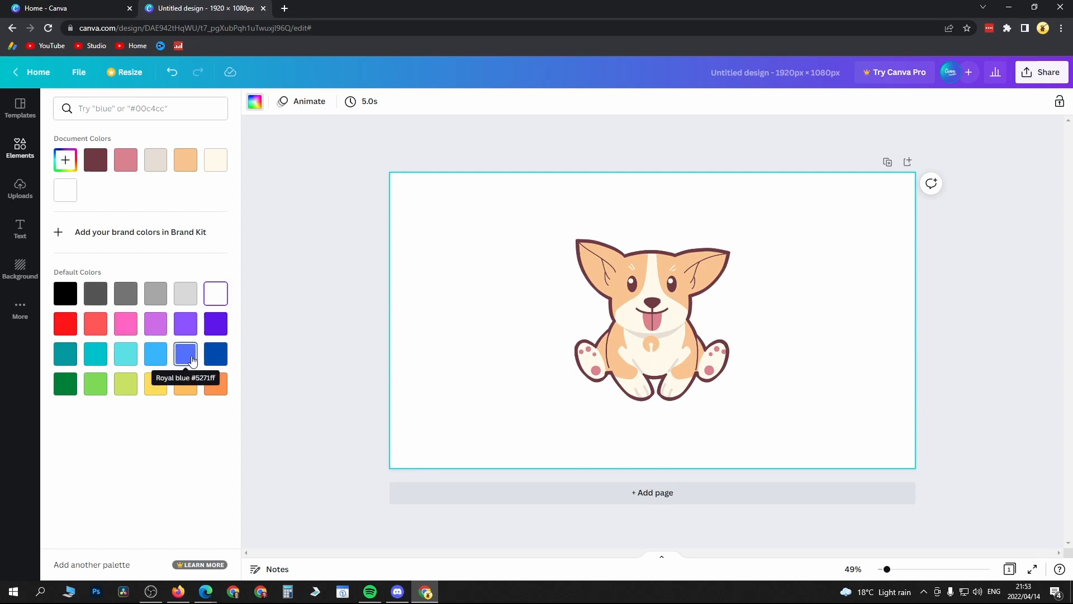
Set the page background to Royal blue, briefly trying red before settling on Royal blue
{"action": "left_click", "coordinate": [184, 354]}
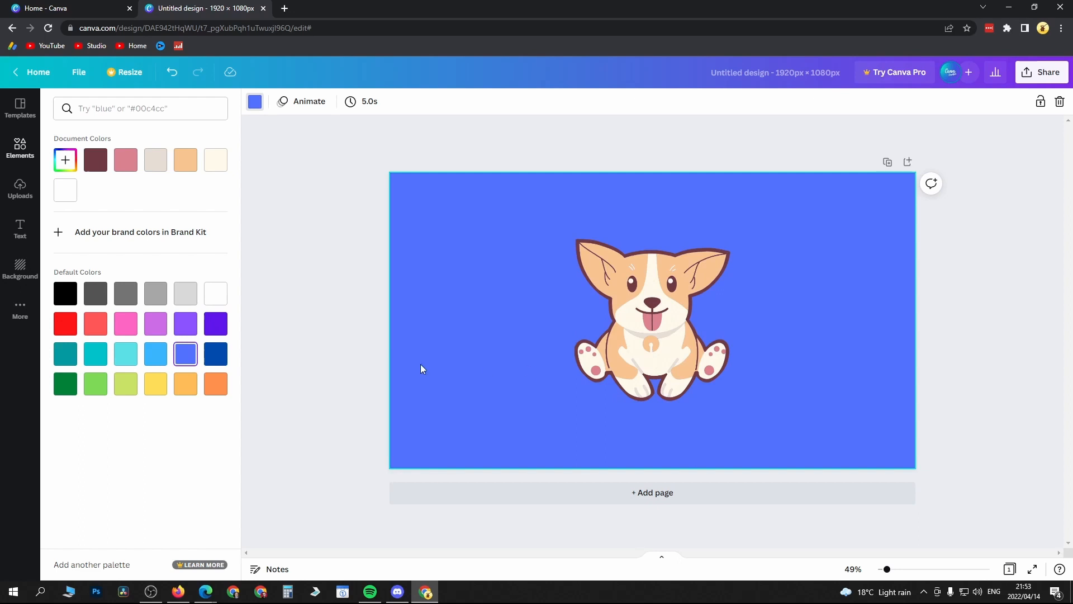
{"action": "left_click", "coordinate": [65, 323]}
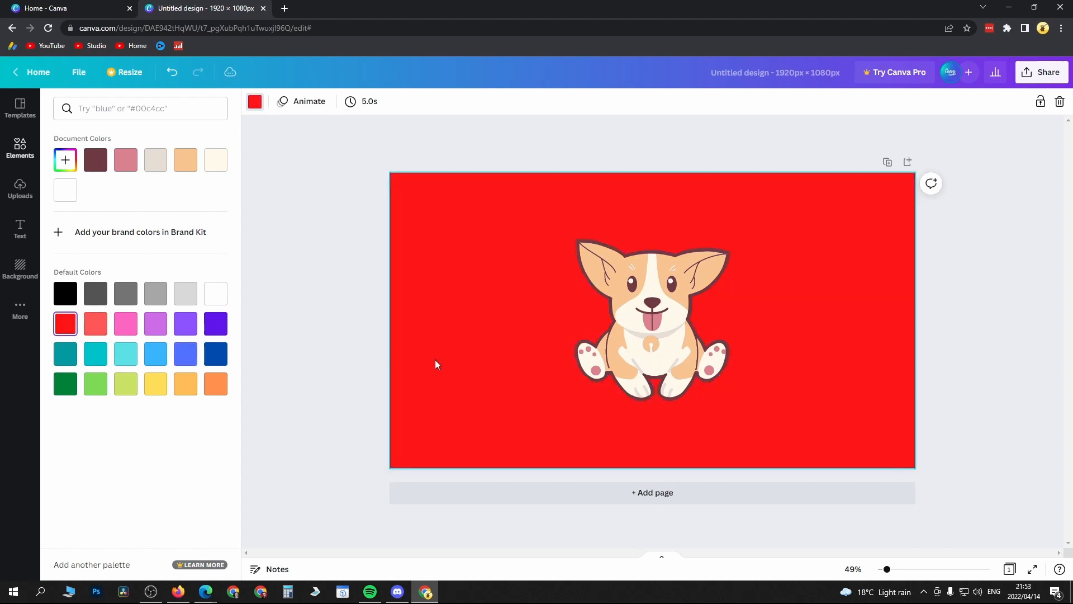
{"action": "mouse_move", "coordinate": [309, 320]}
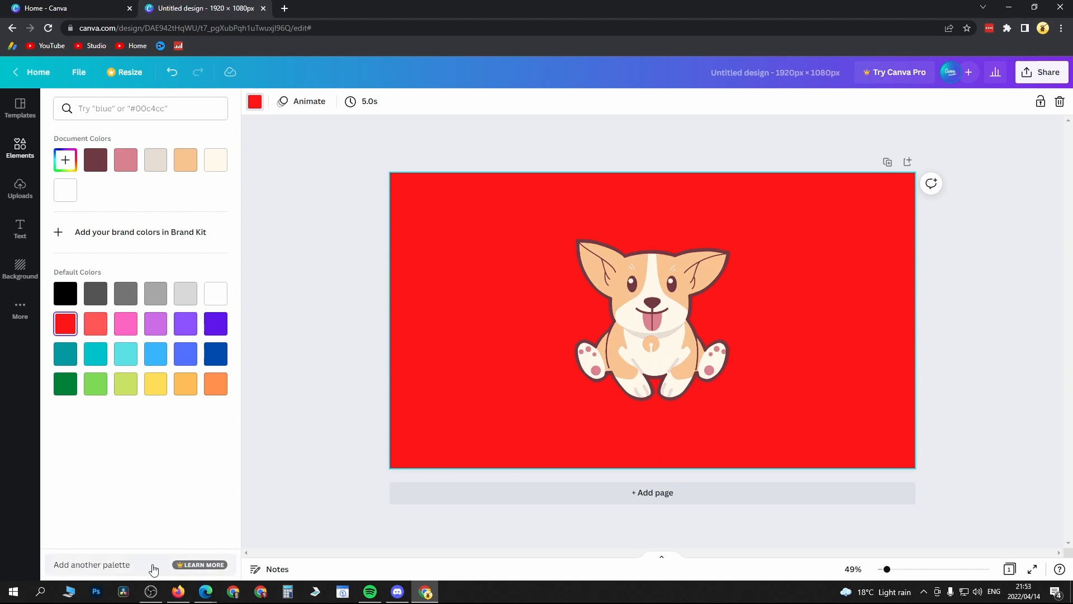
{"action": "mouse_move", "coordinate": [191, 566]}
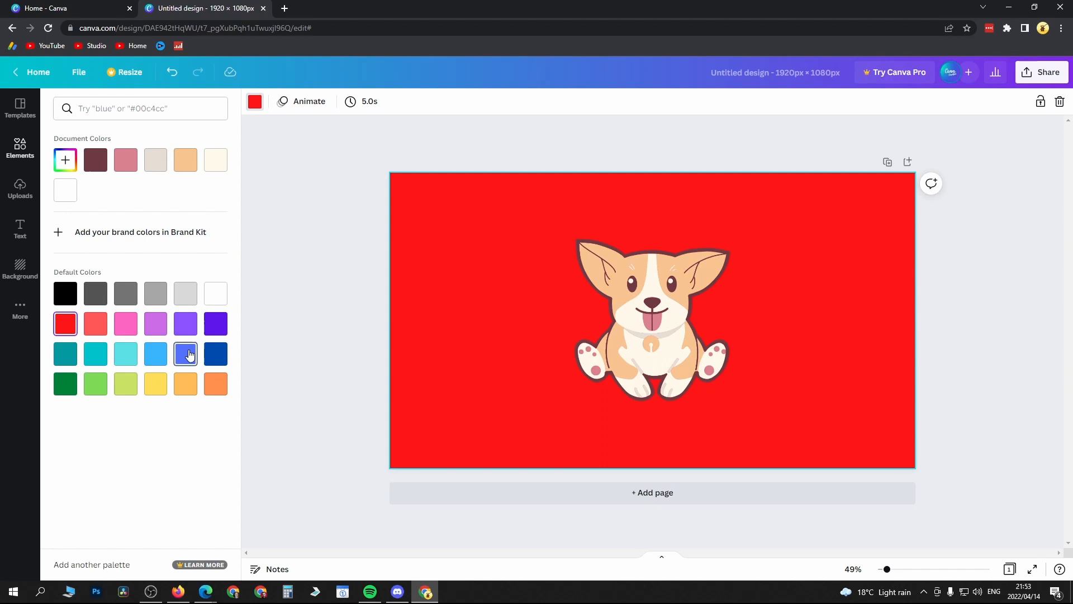
{"action": "left_click", "coordinate": [185, 355]}
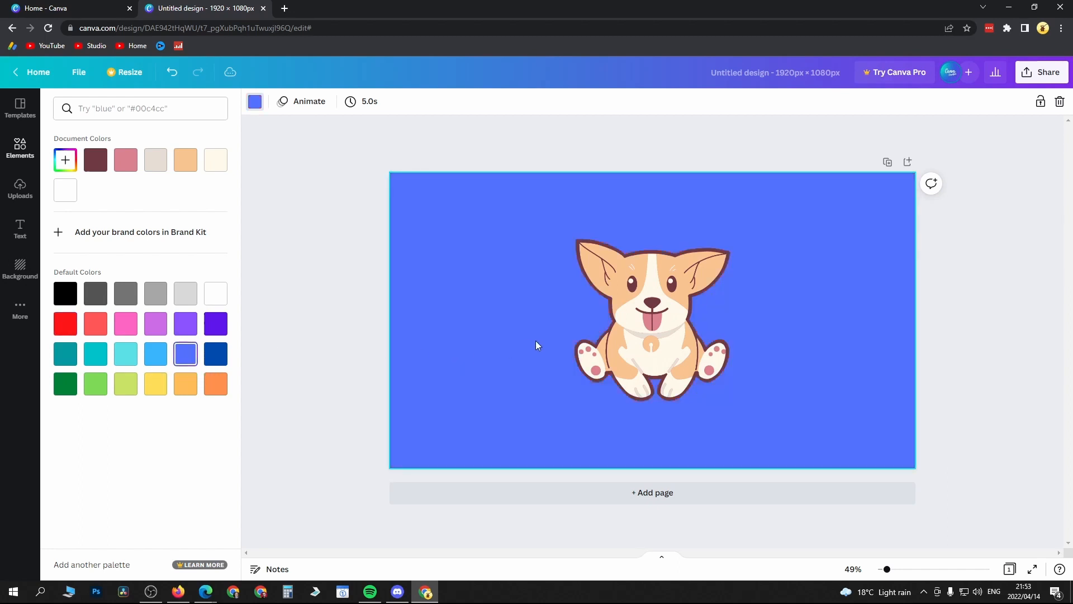